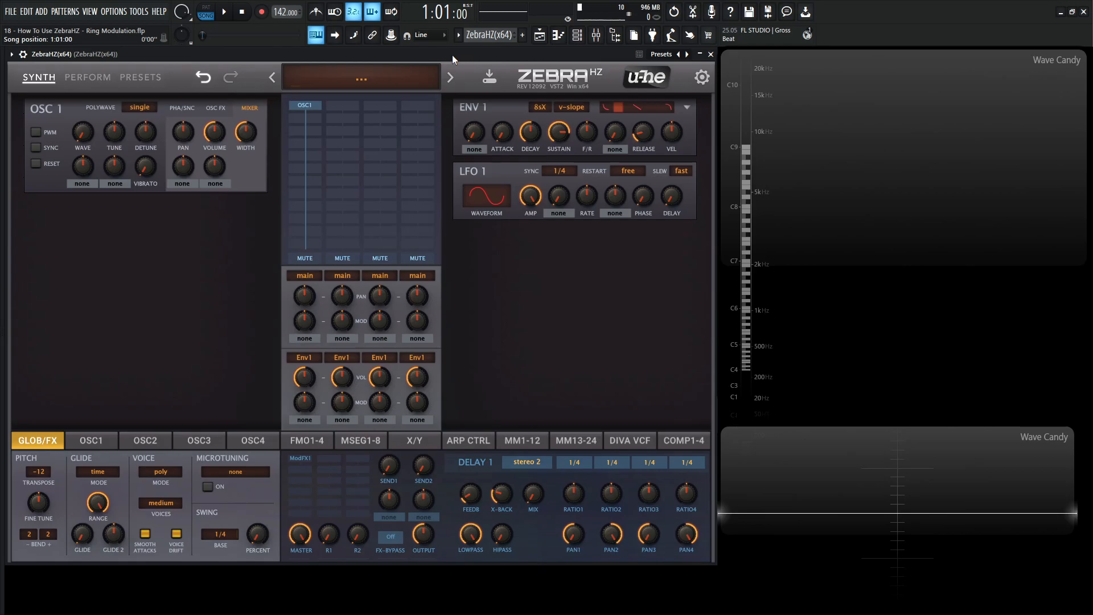
- Insert a Ring1 ring modulator into the grid slot directly beneath OSC1
click(360, 79)
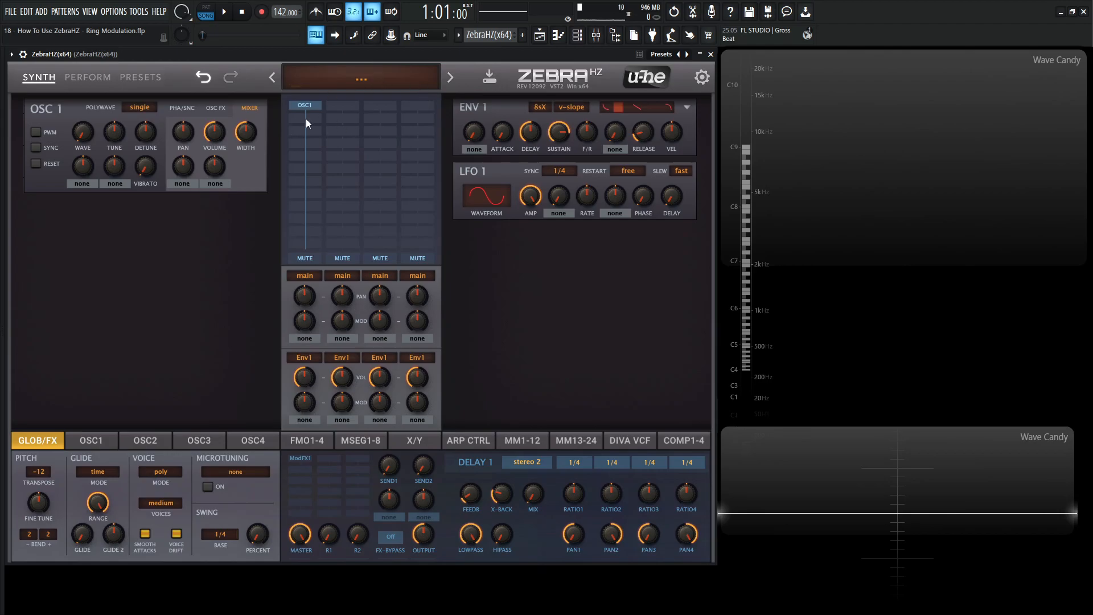
mouse_move(311, 135)
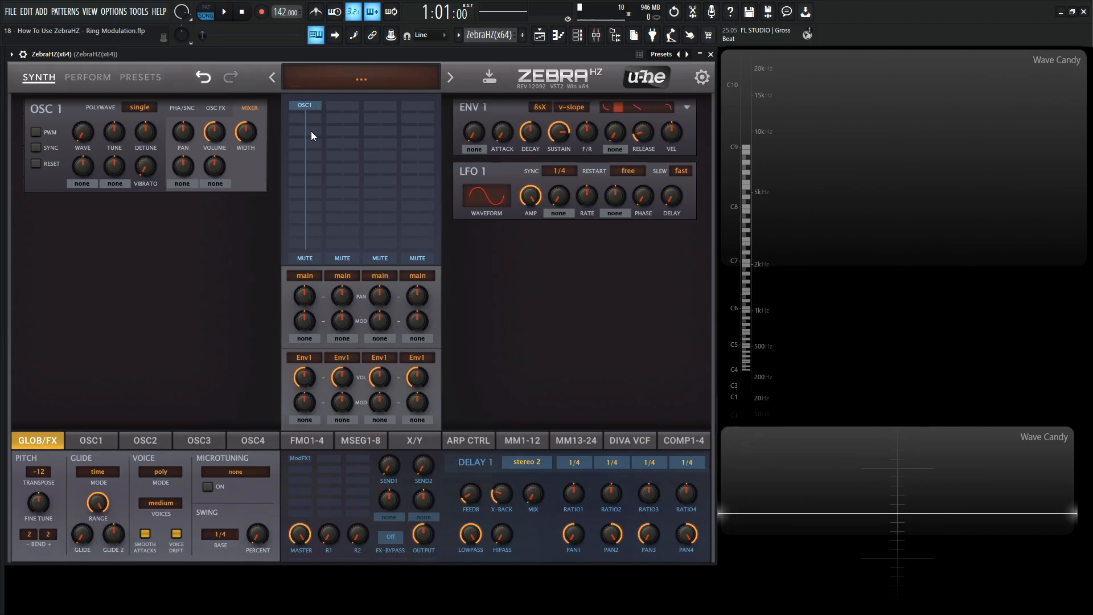
click(304, 105)
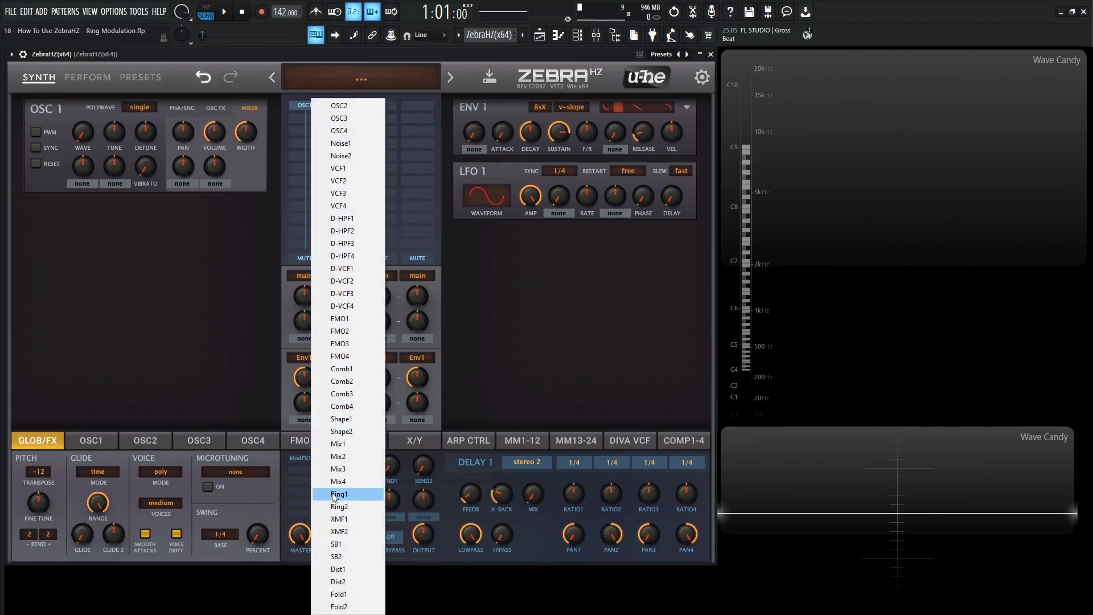
click(339, 494)
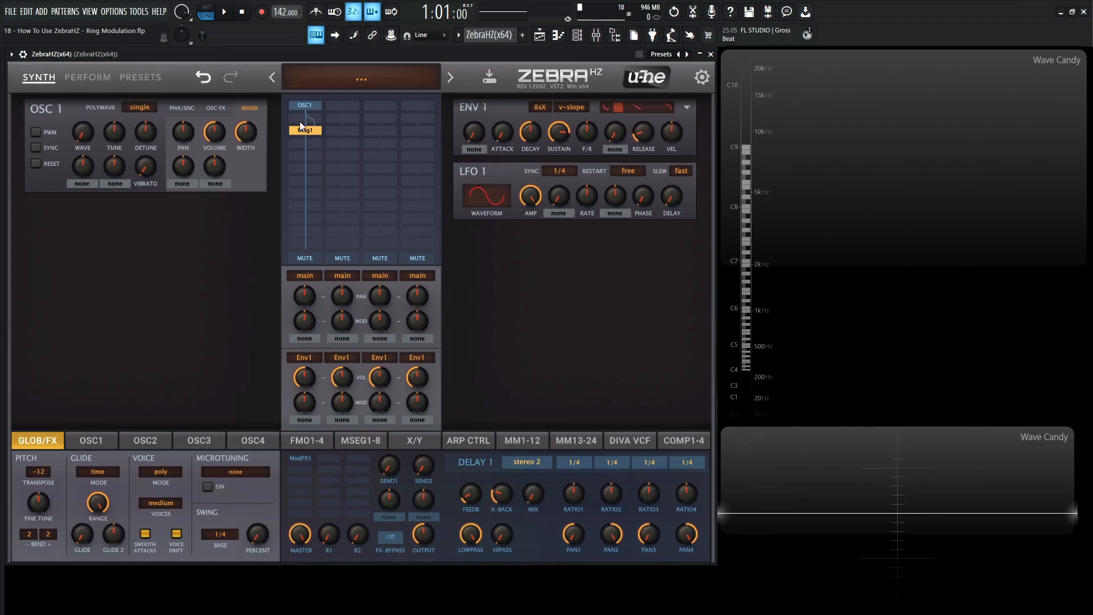
mouse_move(308, 103)
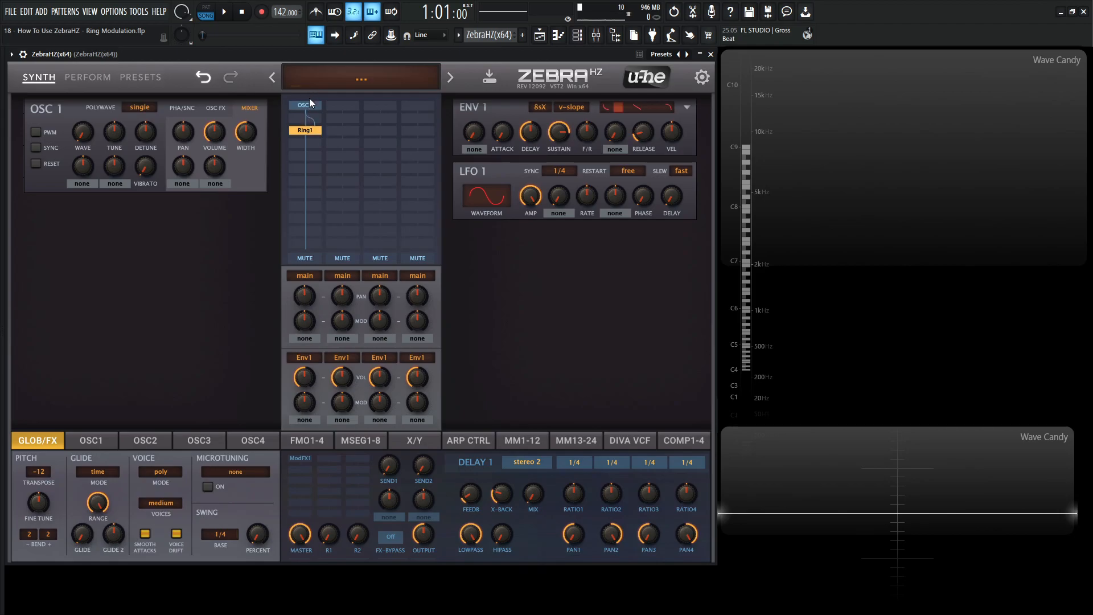
- Move OSC1 to a muted second column and start column one with FMO1 feeding Ring1
click(304, 105)
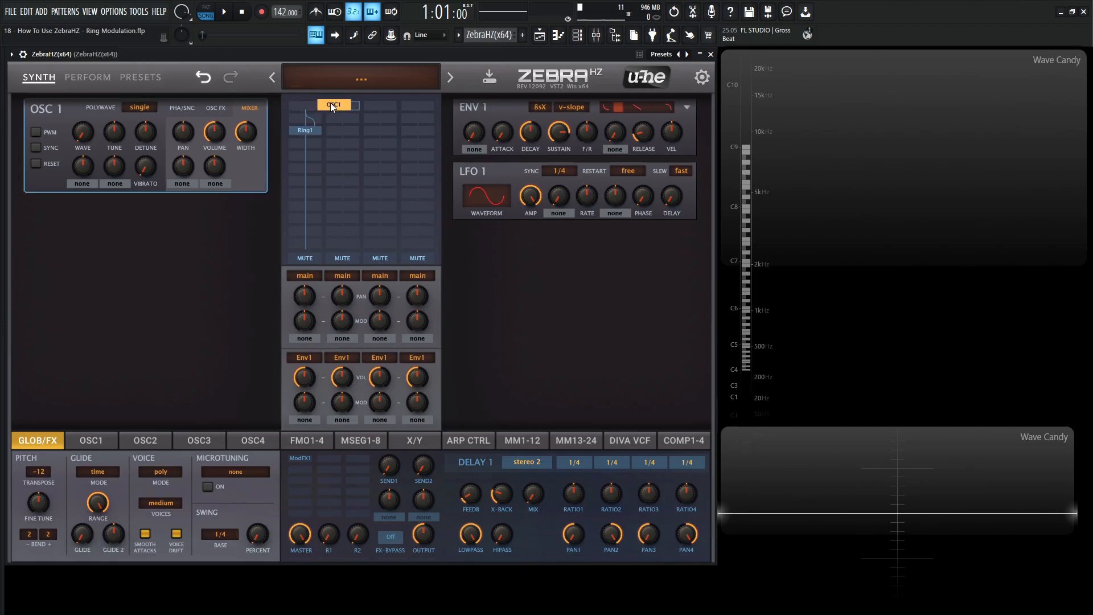
click(341, 258)
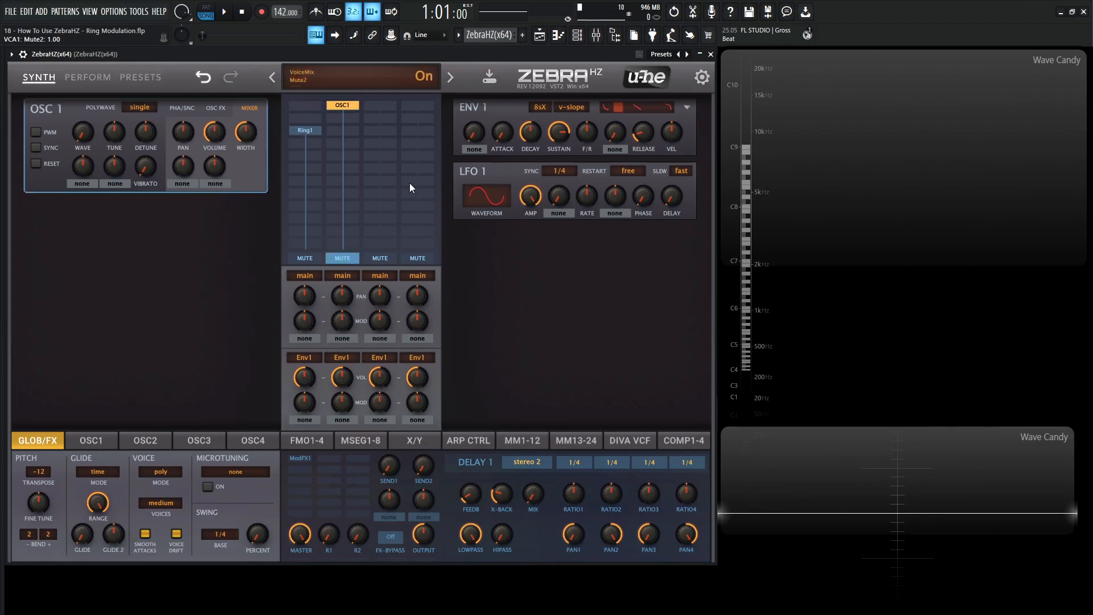
click(341, 106)
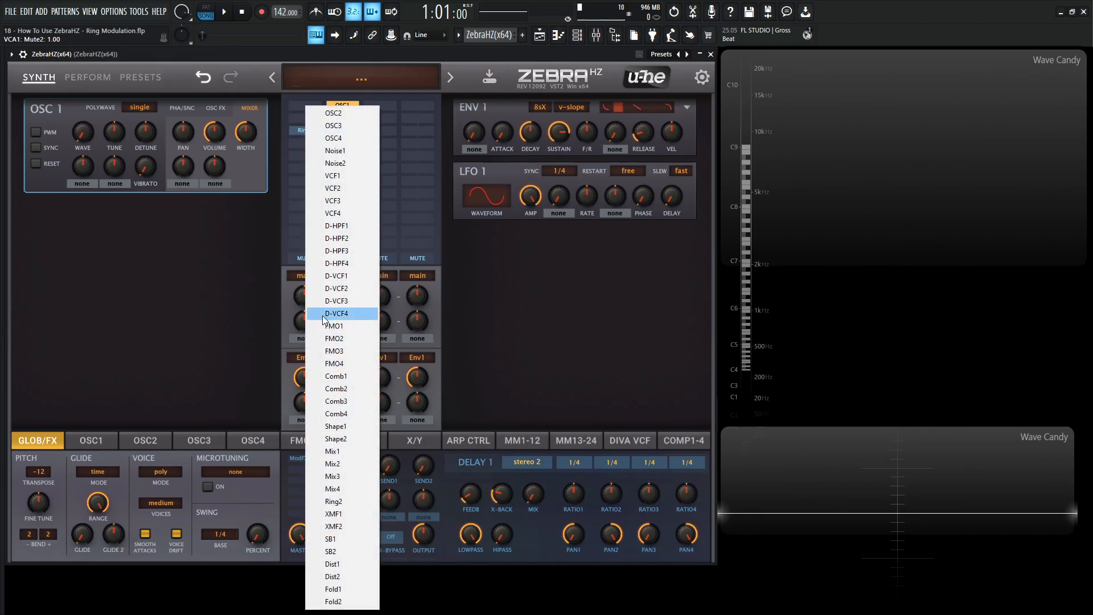
click(334, 325)
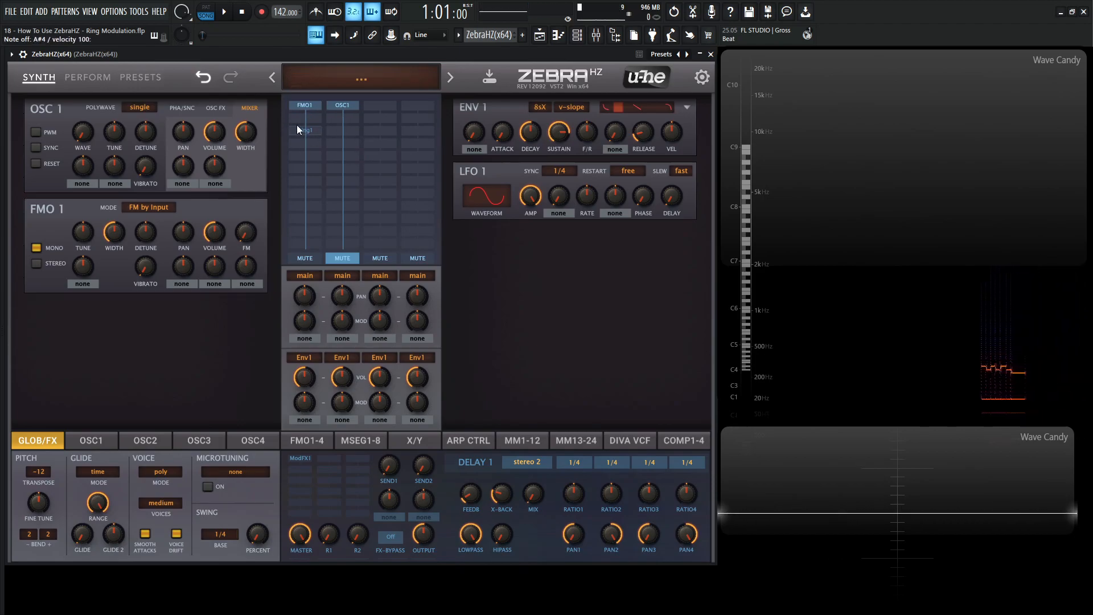
mouse_move(313, 144)
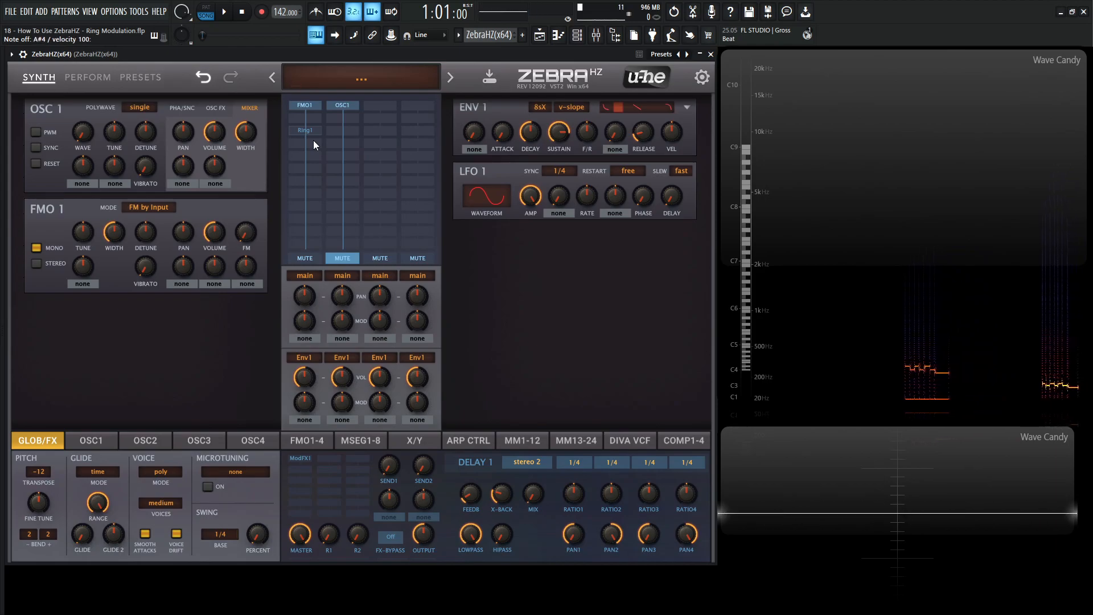
click(304, 130)
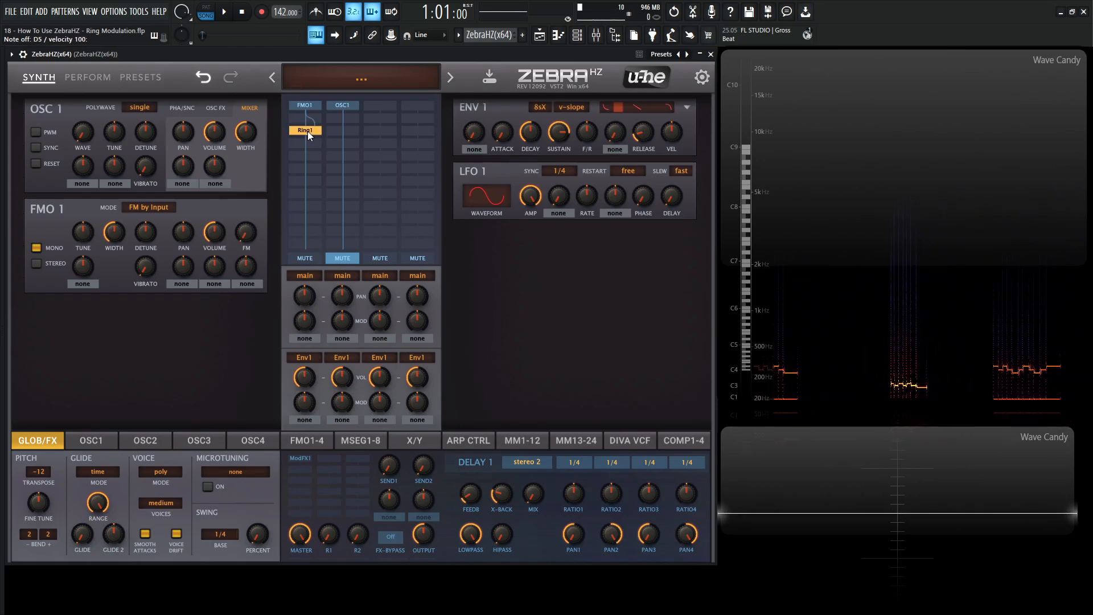
click(304, 130)
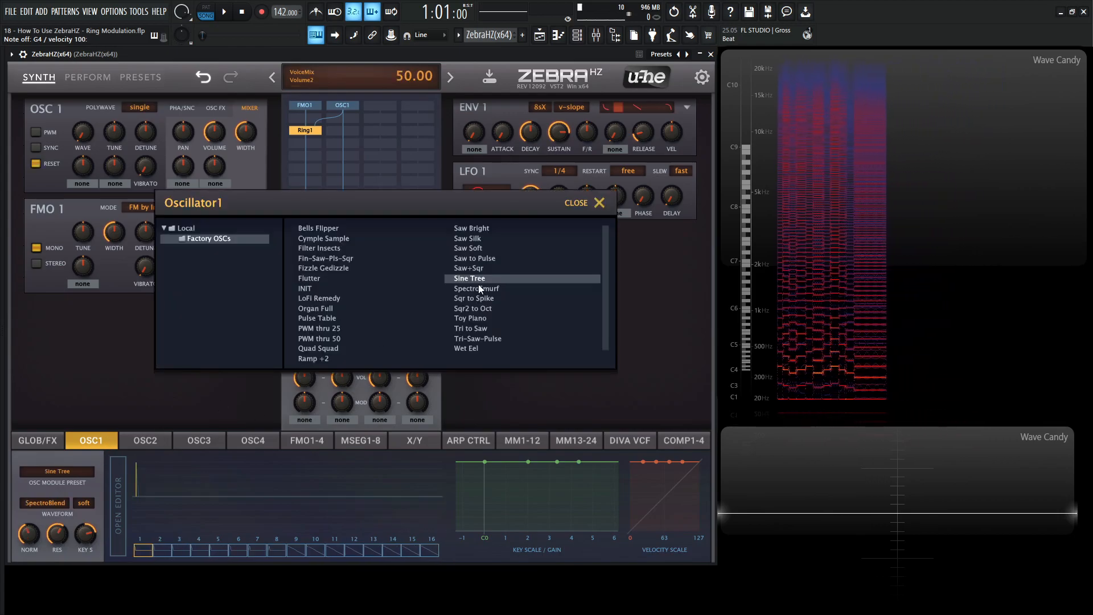
- Load the Sine Tree preset into OSC1, tune it up to 13, and keep chain two muted
click(575, 202)
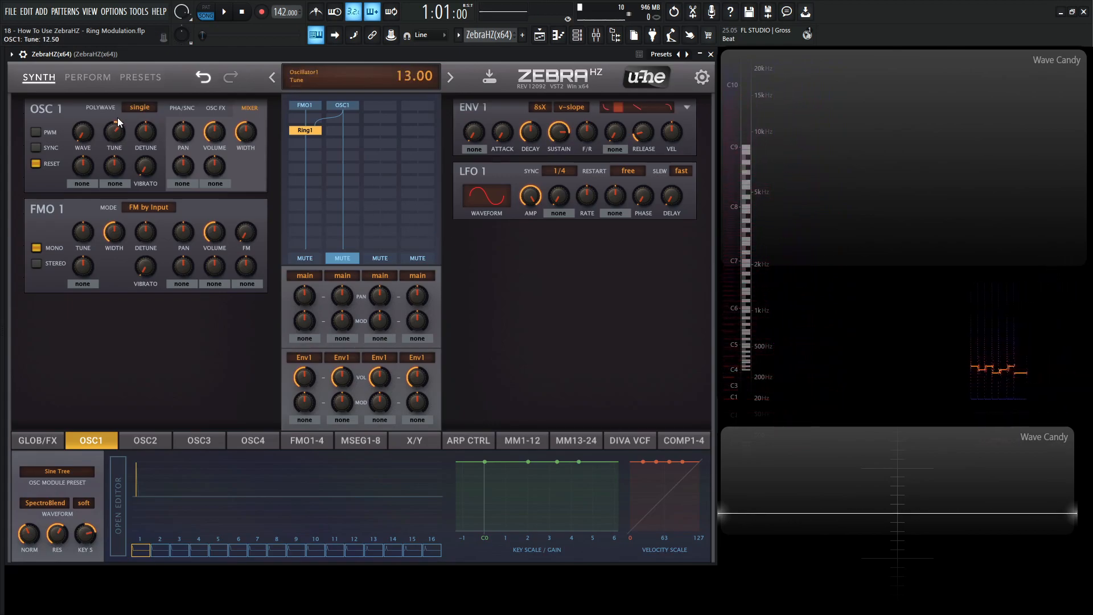
drag(114, 131, 114, 112)
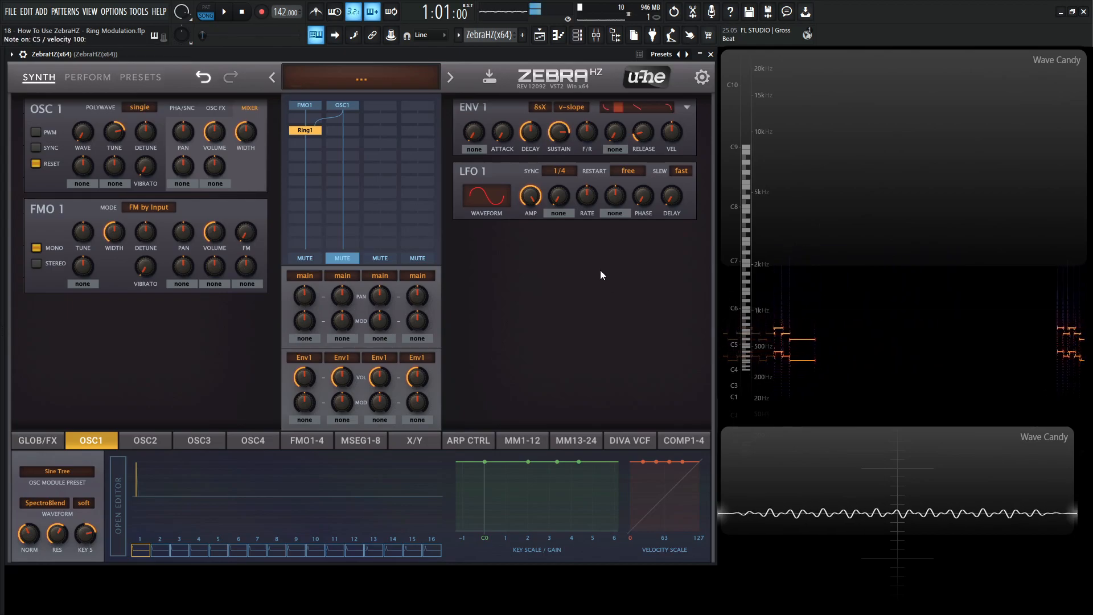
click(342, 258)
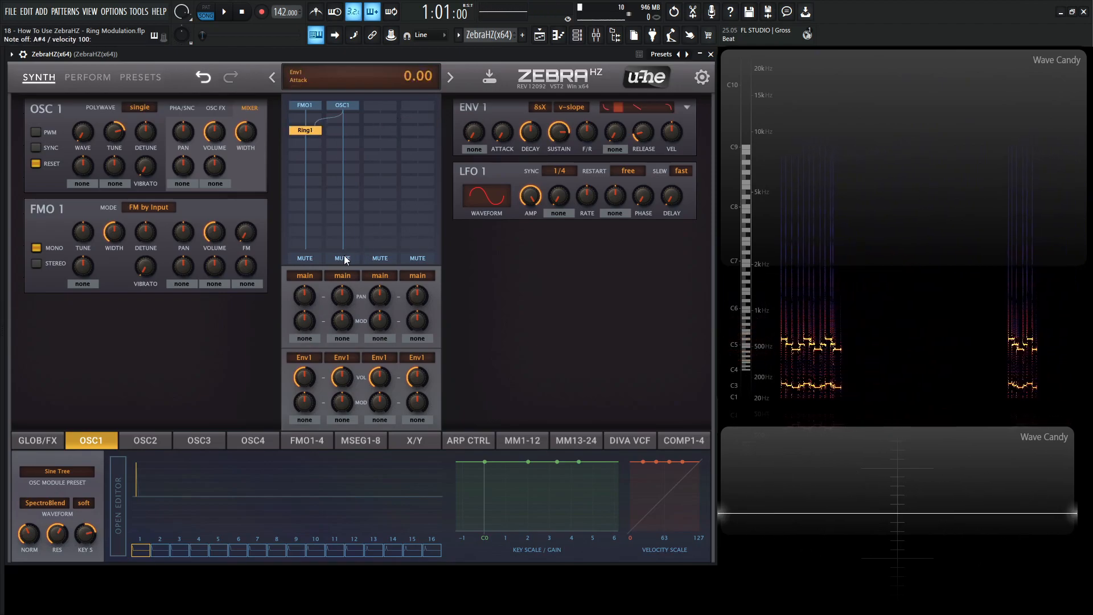
click(341, 258)
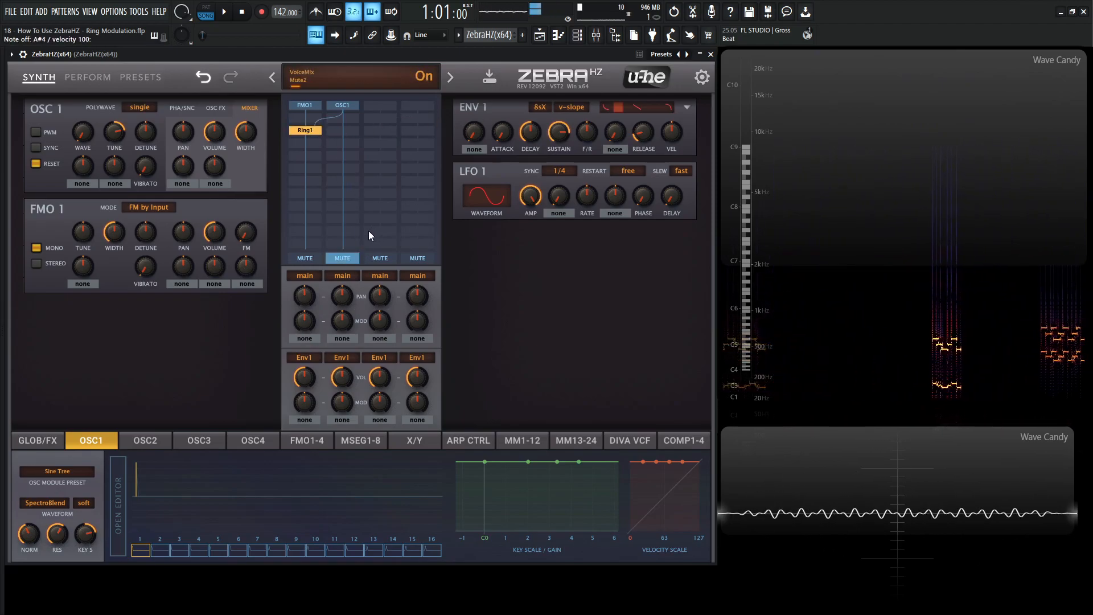
click(37, 440)
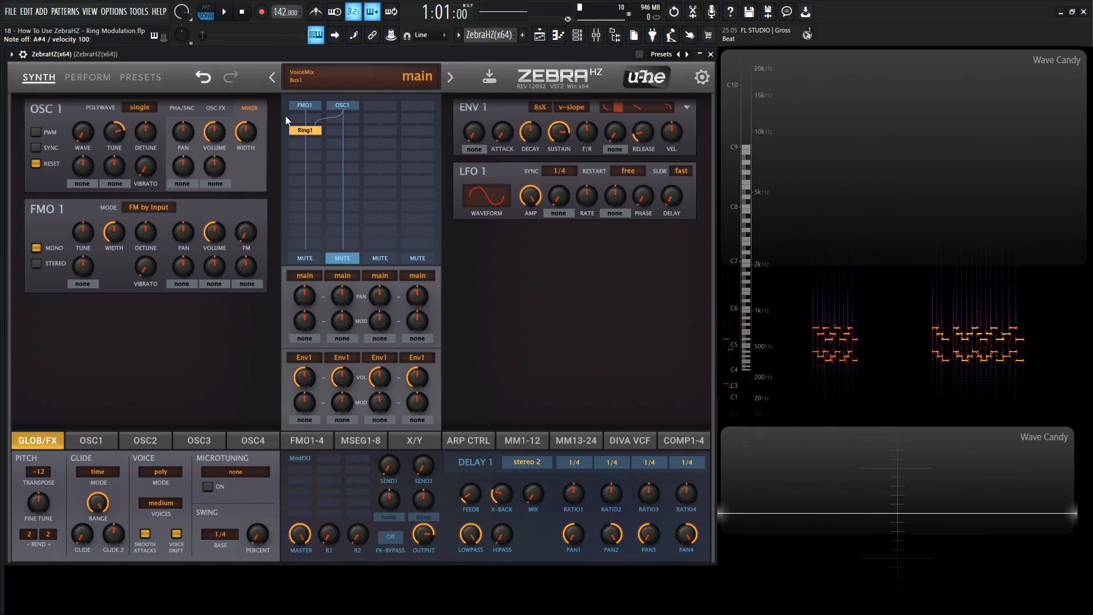
- Review the FM oscillator settings, then bring OSC1's settings back into focus
click(307, 440)
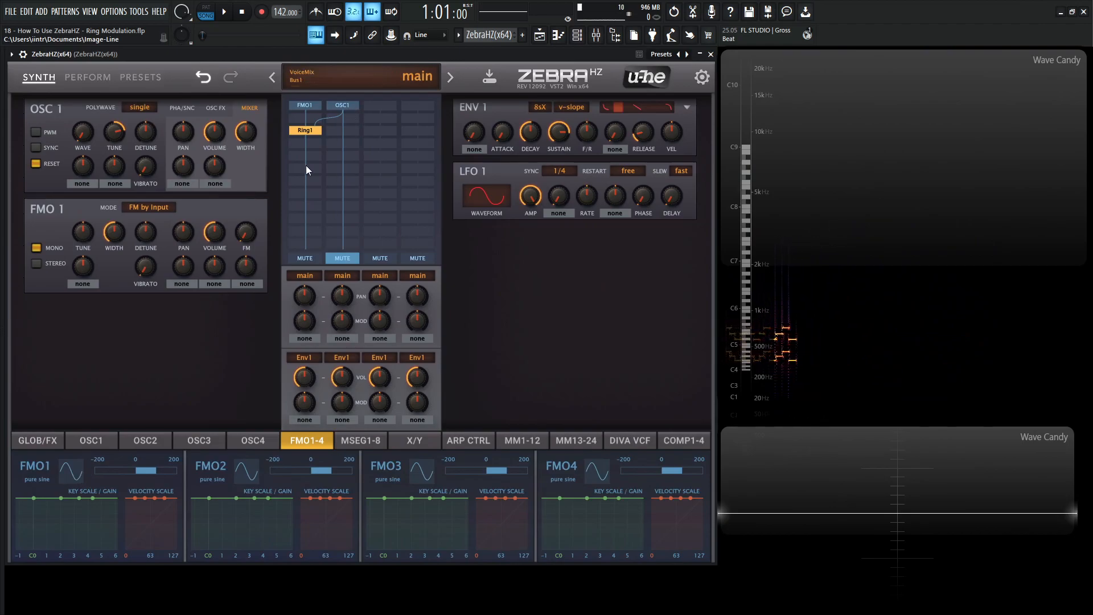
click(90, 440)
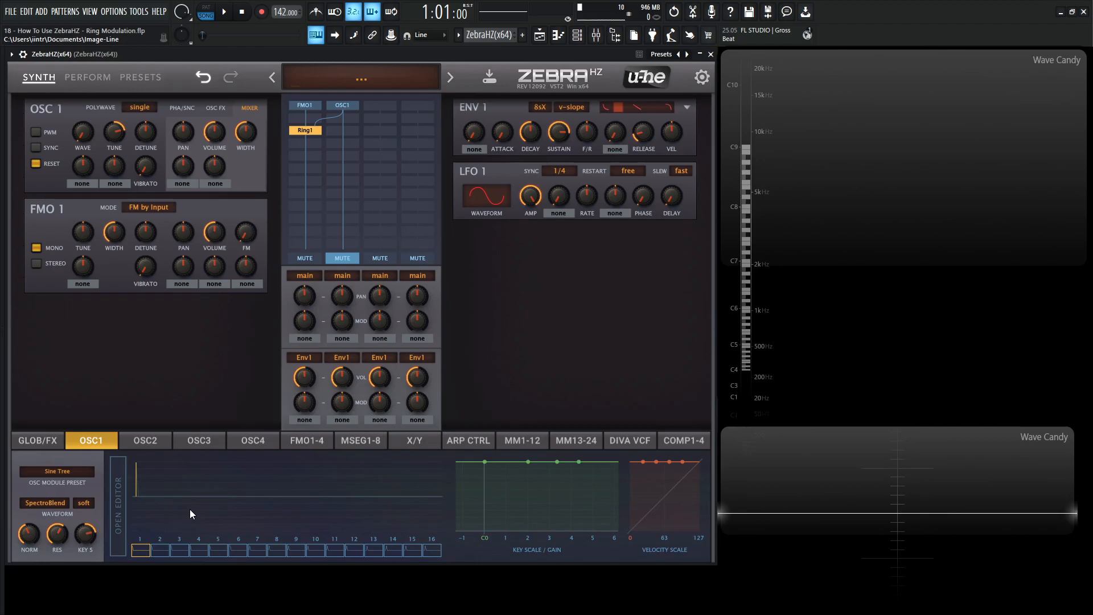
mouse_move(133, 531)
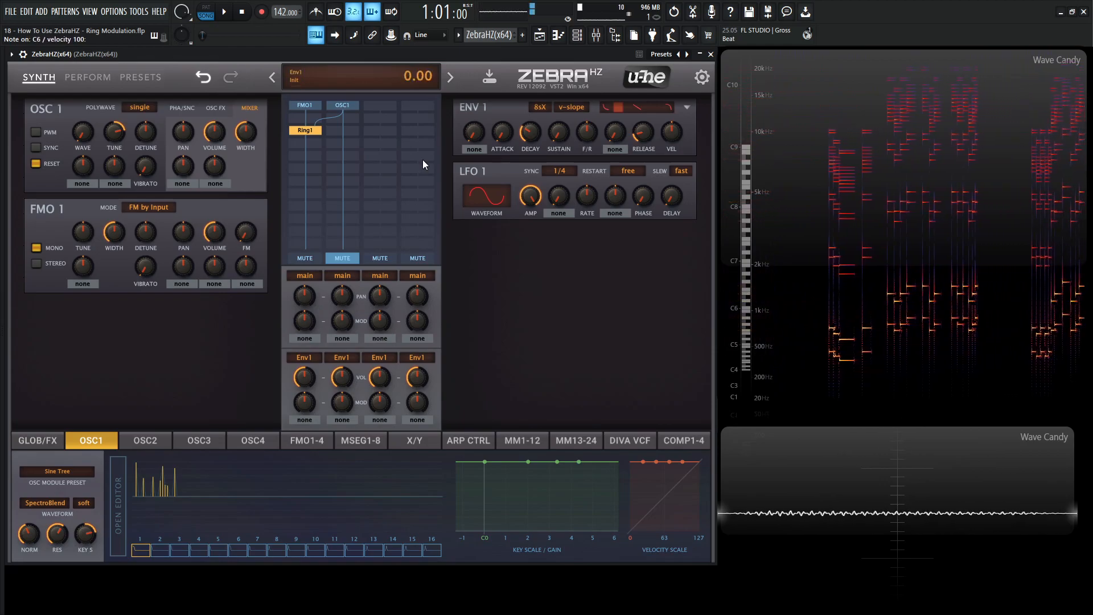
- Reset the global Transpose to 0 on the GLOB/FX page
click(37, 440)
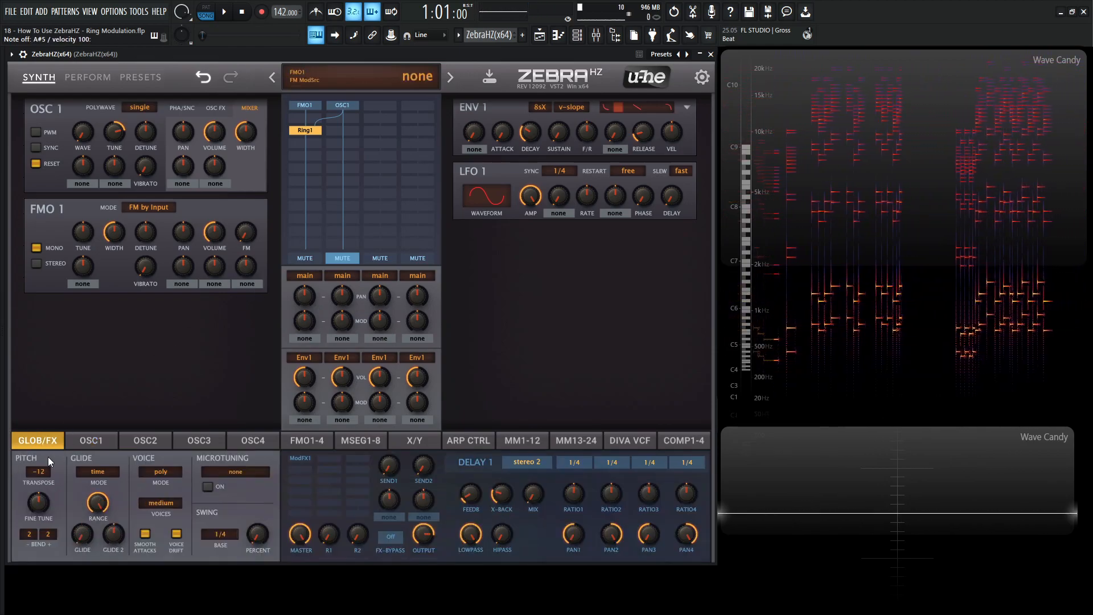
click(37, 471)
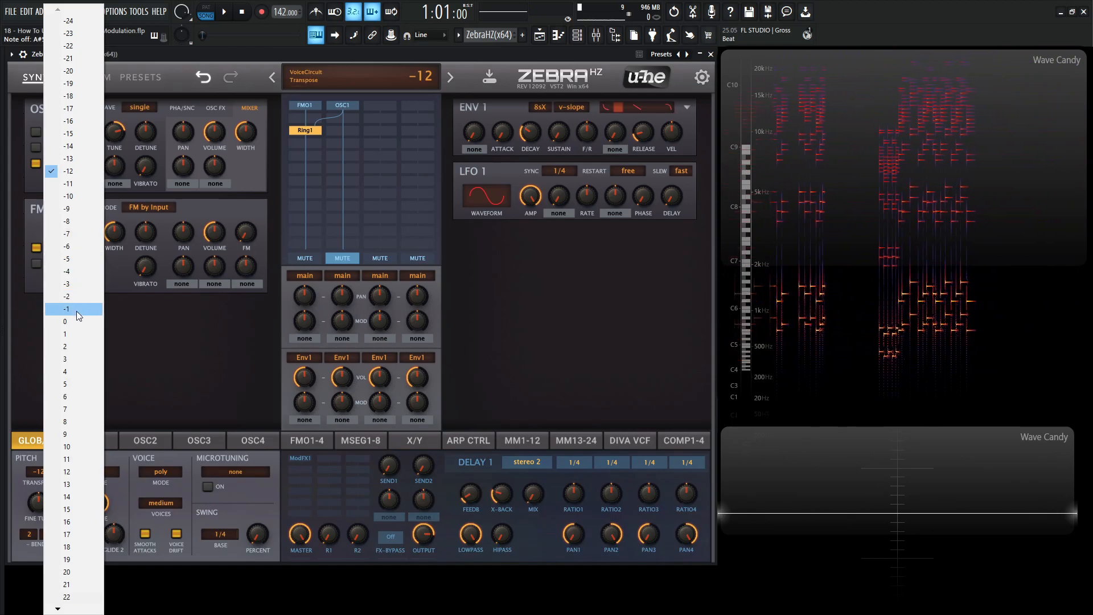
click(65, 321)
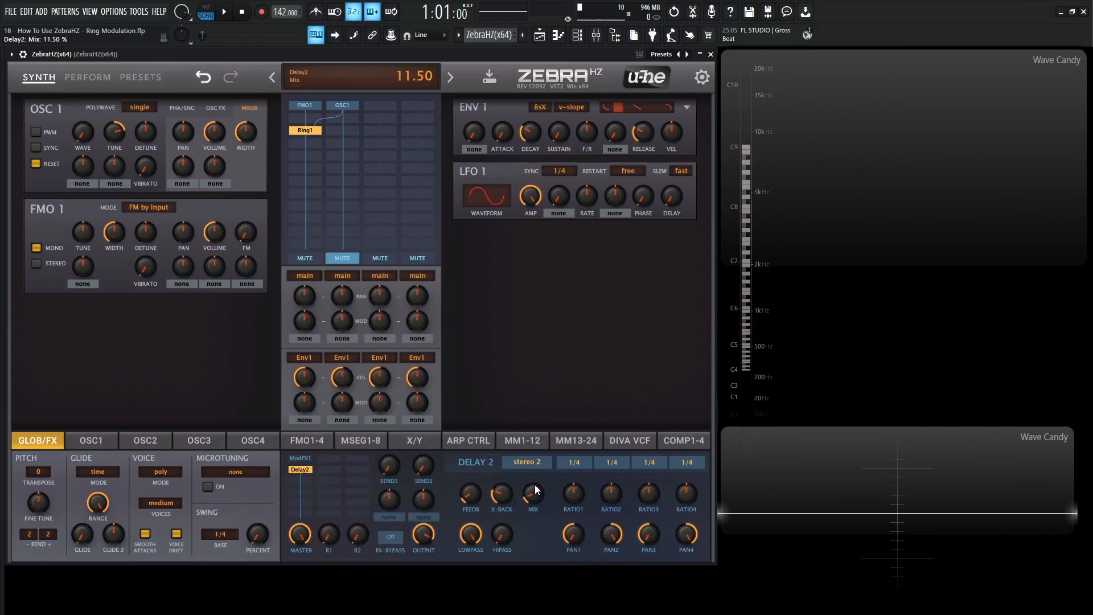
- Set Delay 2's first delay time to 1/8 and the second to 1/8 dot
click(574, 462)
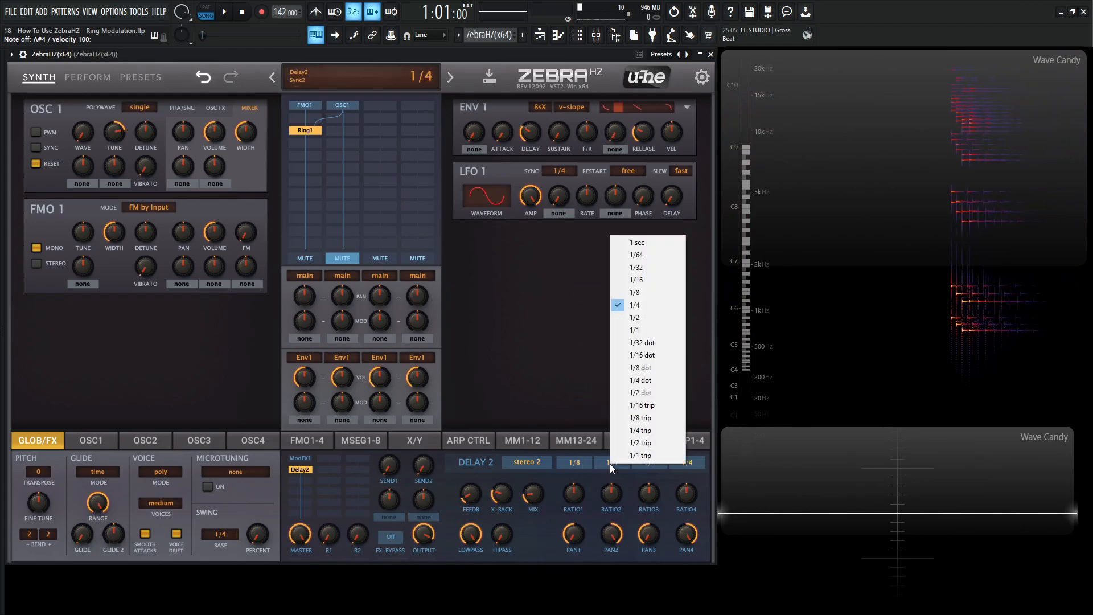
click(640, 367)
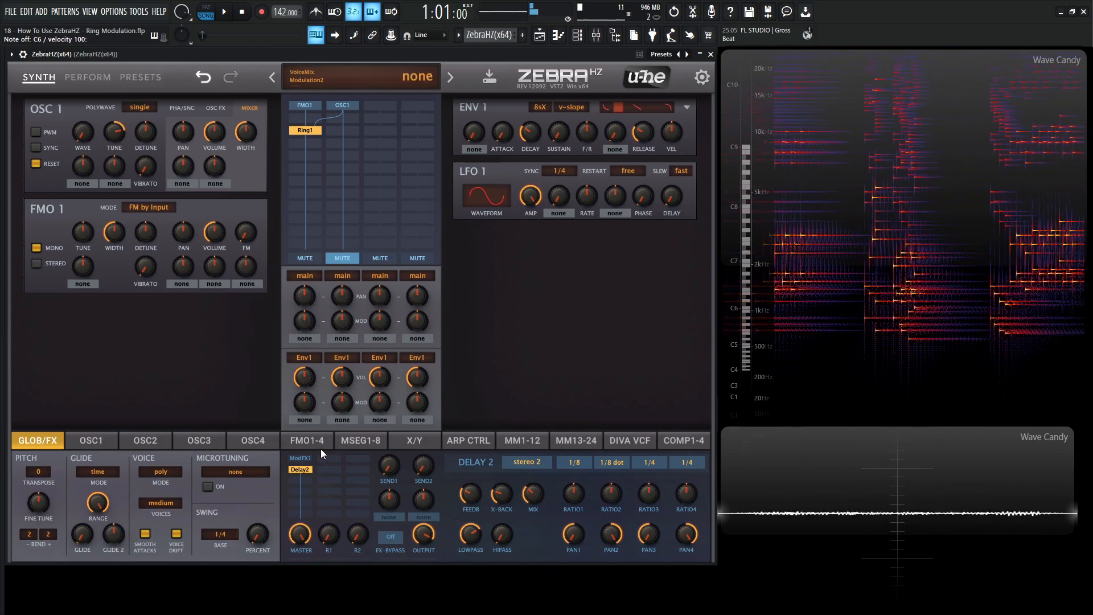
- Add the Rev1 reverb to the effect slot following Delay 2
click(300, 469)
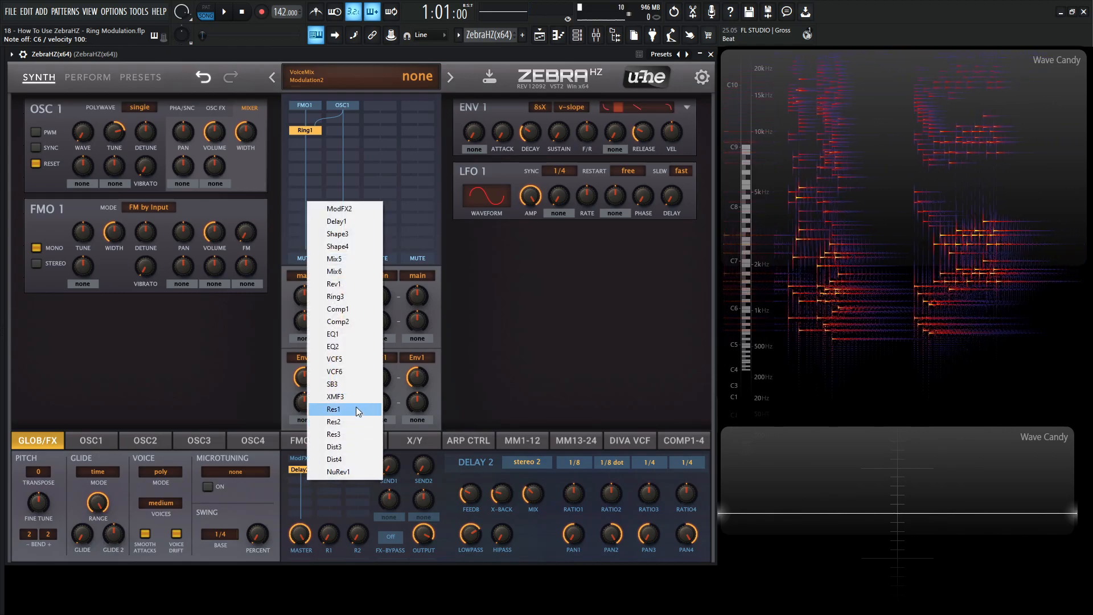
mouse_move(356, 284)
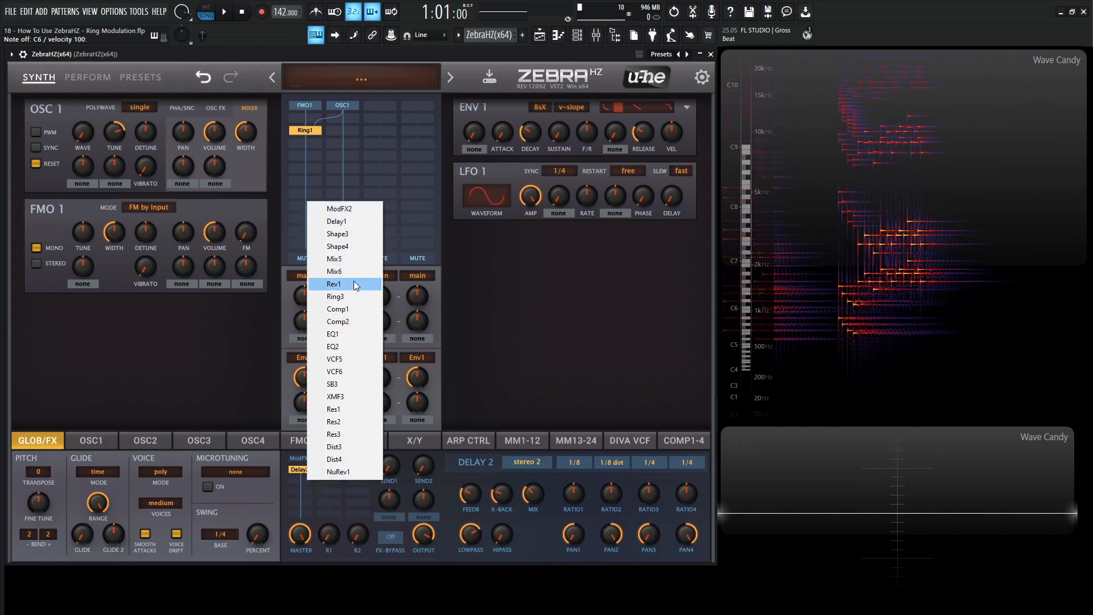
click(333, 284)
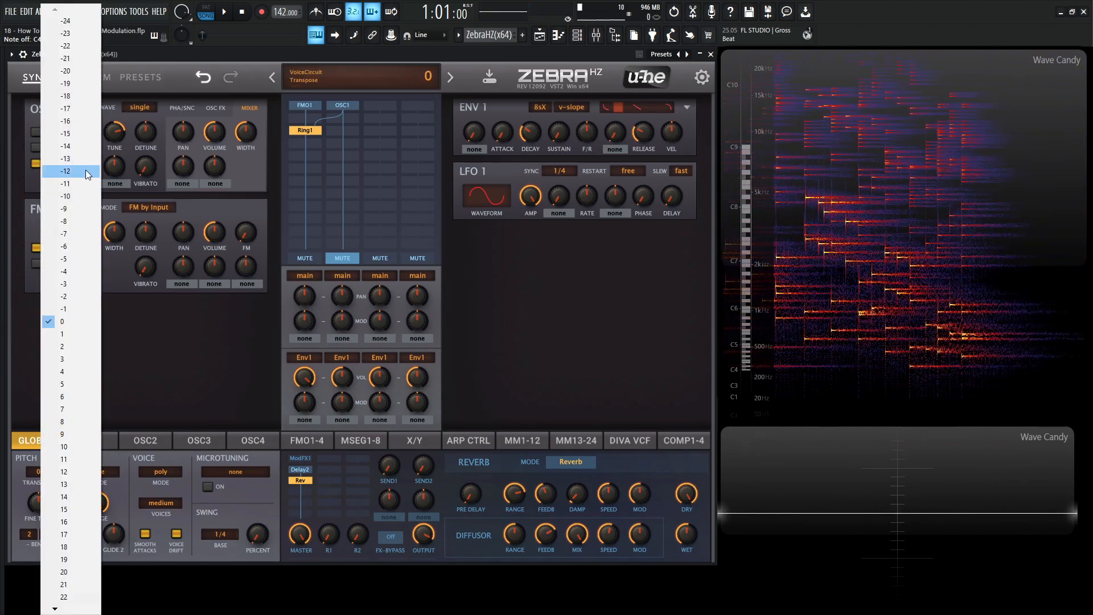
- Transpose the patch to -12, revisit OSC1, and open the presets with KY Dark Keys
click(66, 171)
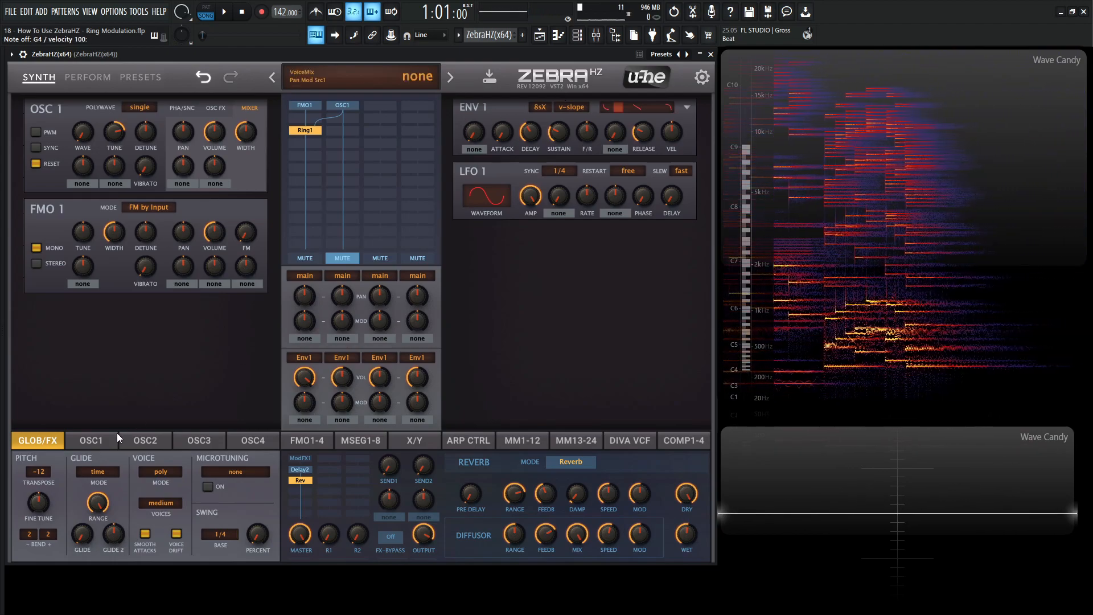
click(90, 440)
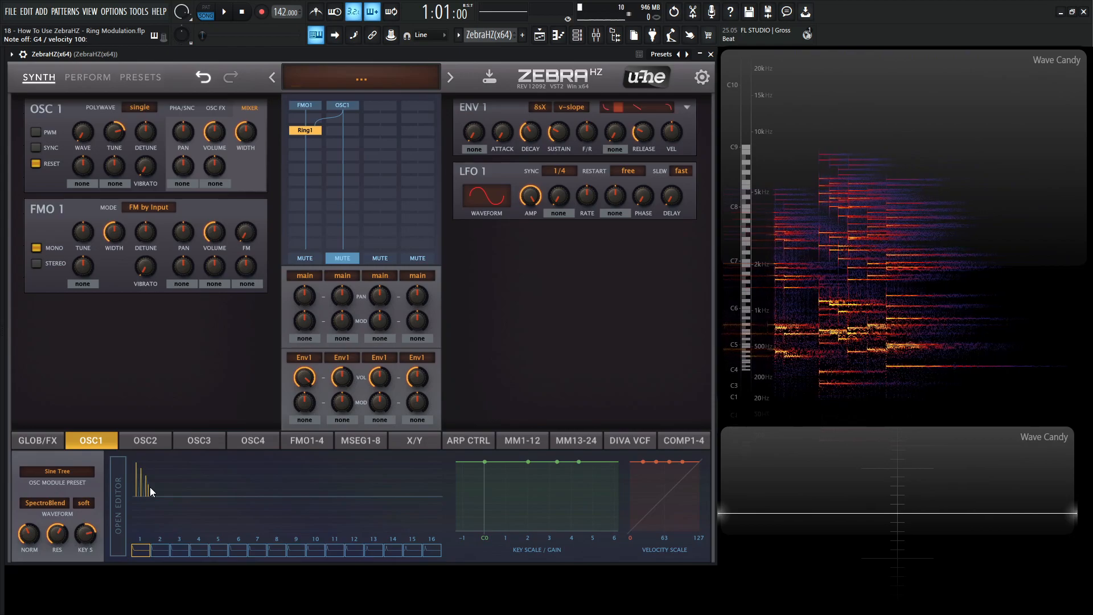
click(140, 77)
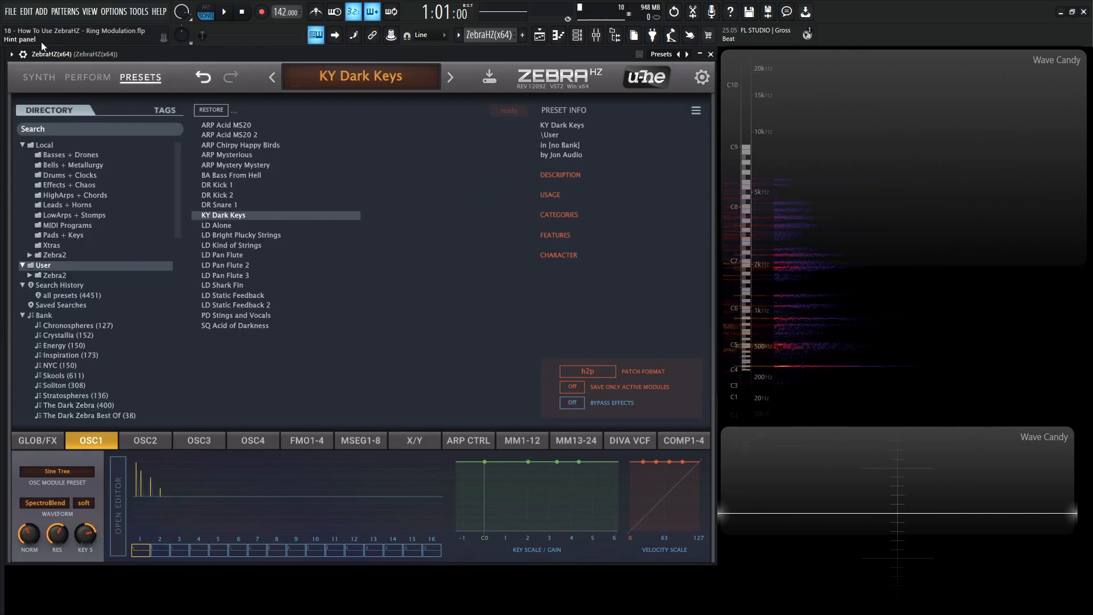
- Leave the preset browser and return to the SYNTH editing page
click(38, 76)
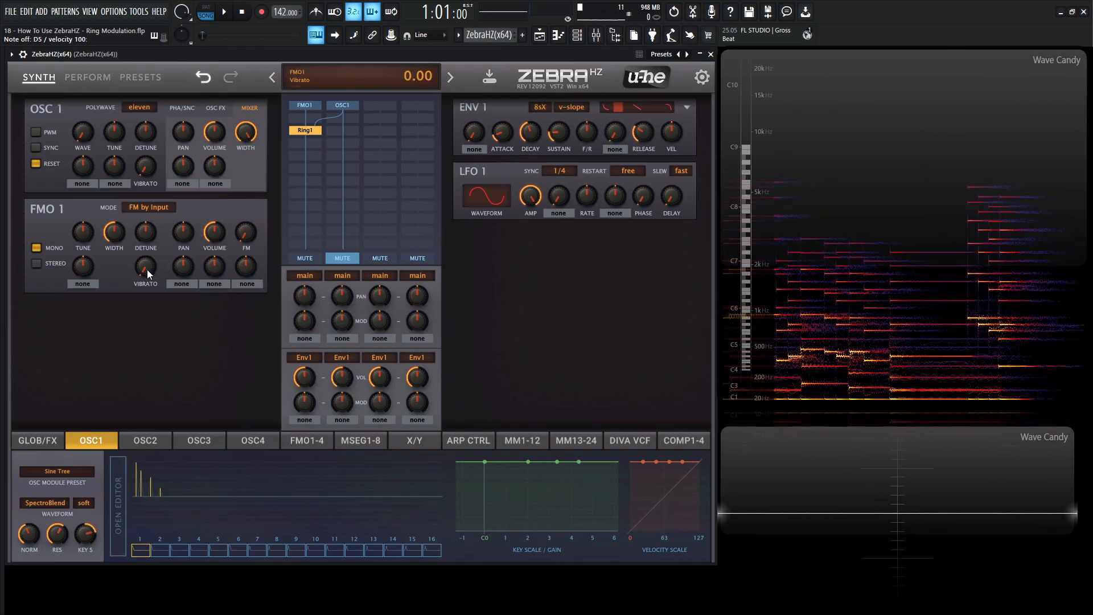
- Raise FMO1 vibrato to about 41.5% and change LFO1 sync from 1/4 to 1s
drag(146, 266, 146, 237)
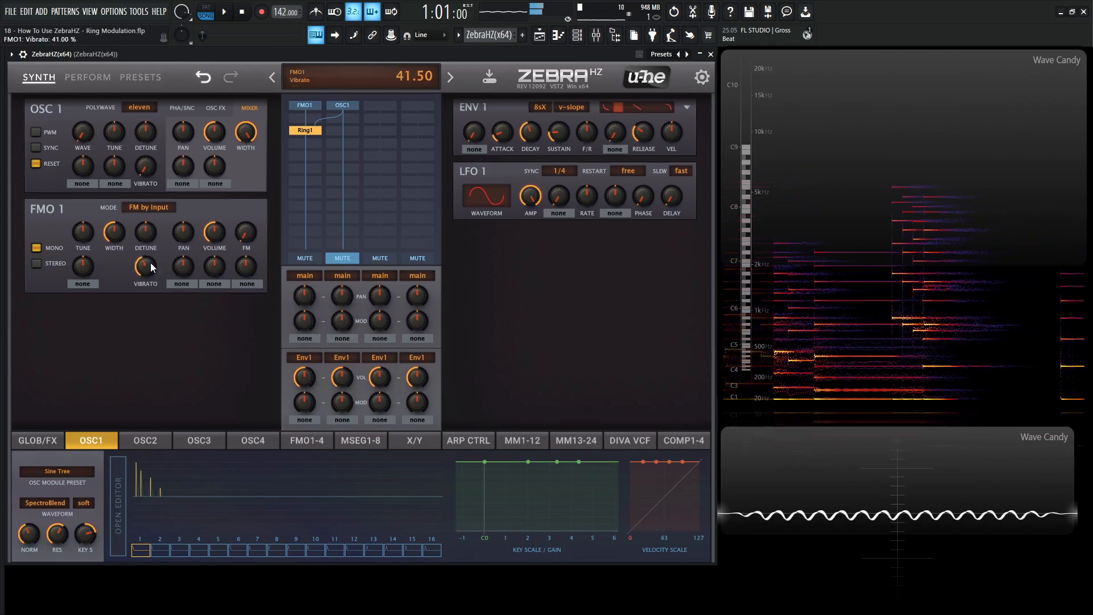
click(558, 171)
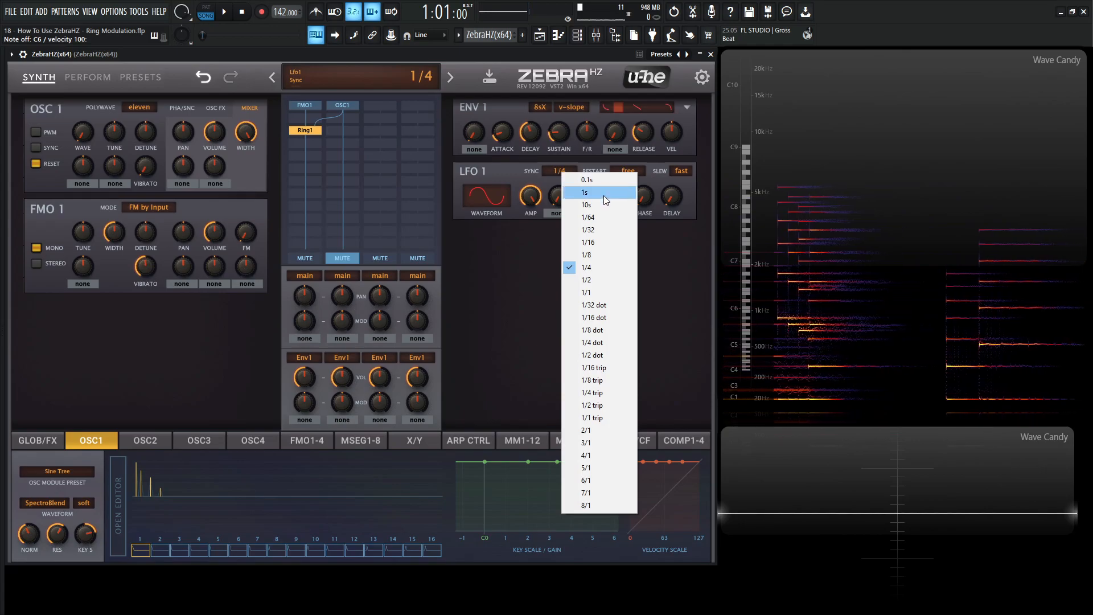
click(584, 192)
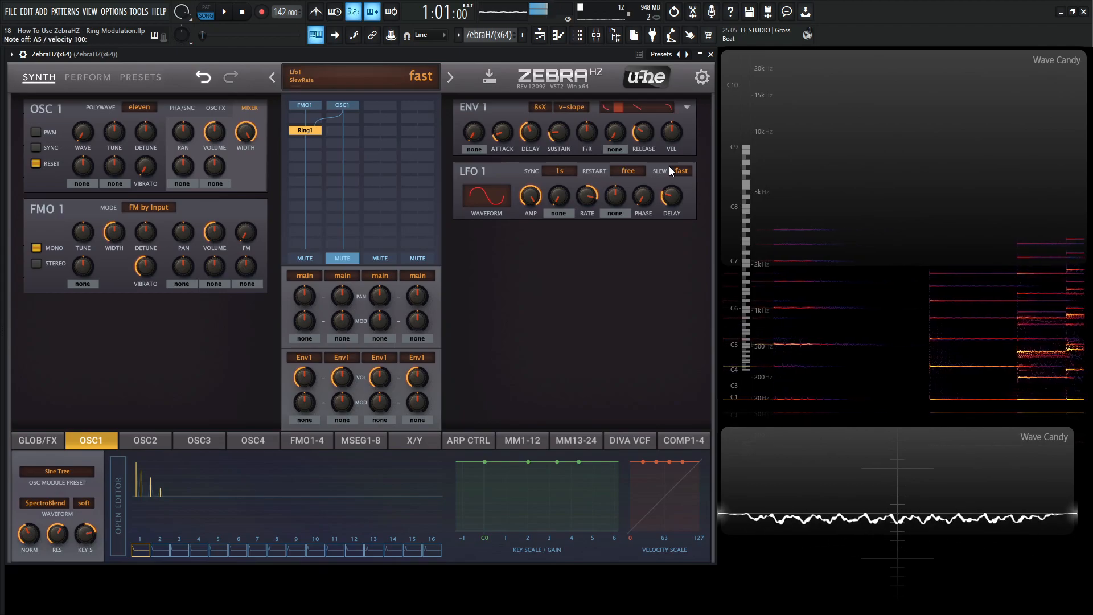
click(449, 77)
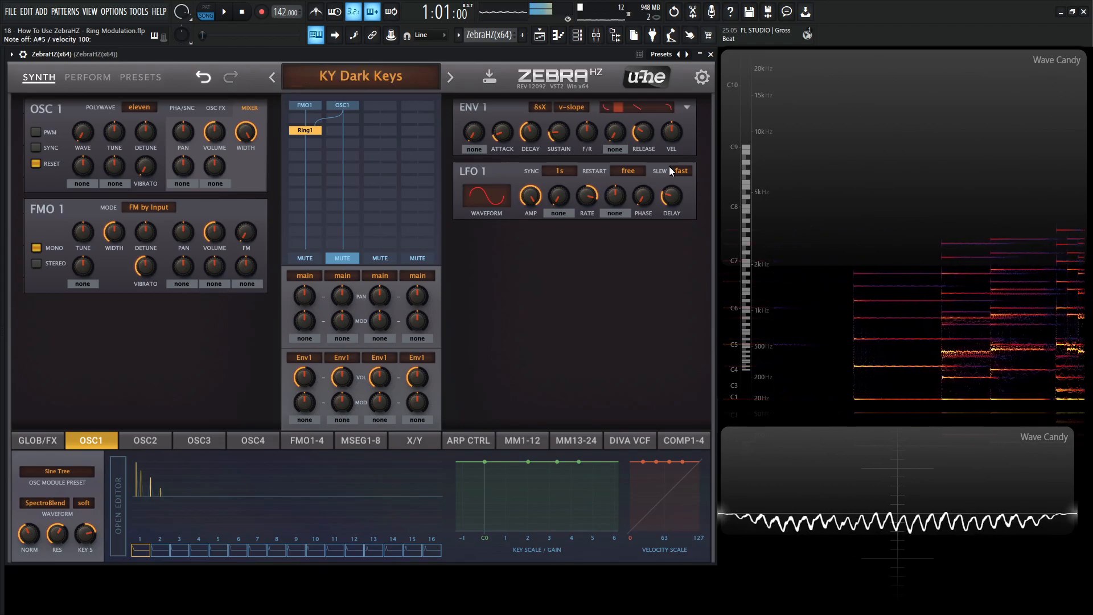